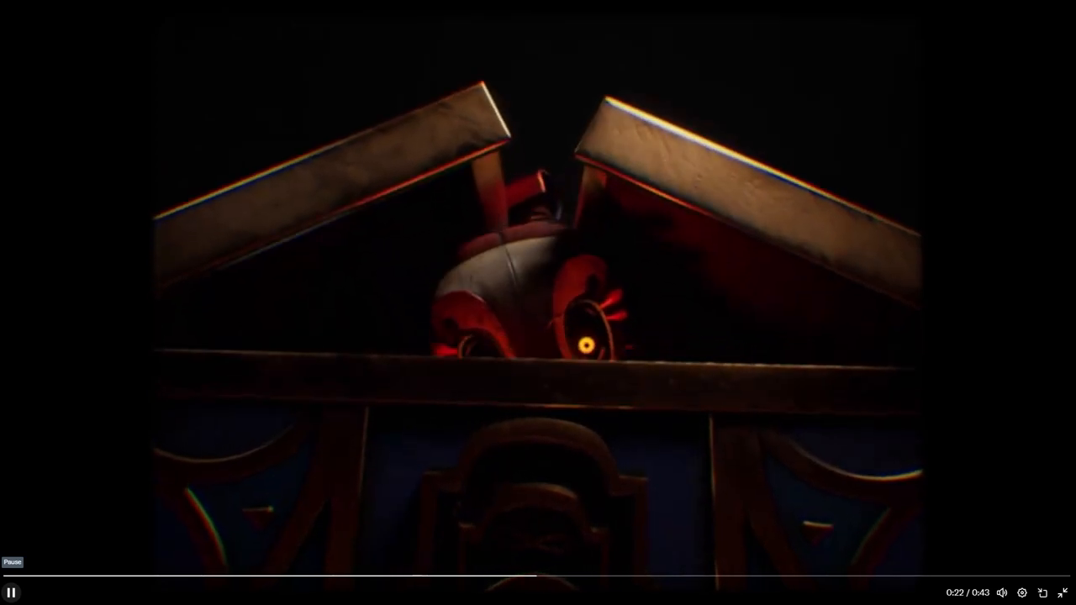
# Exit full-screen to return to the Steel Wool Studios trailer post page.
pyautogui.click(1064, 593)
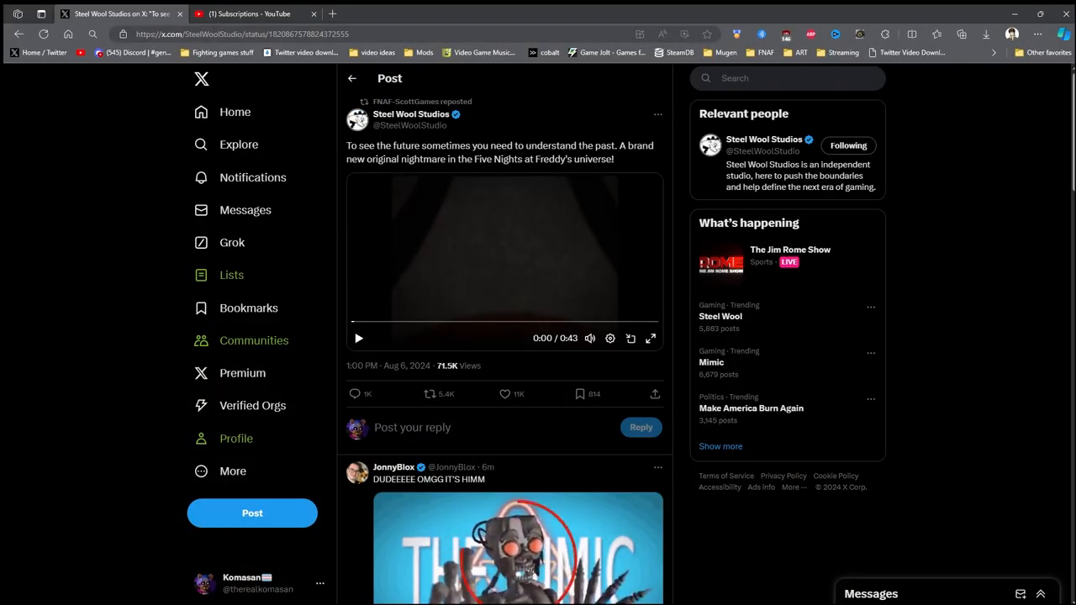
# Replay the Five Nights at Freddy's teaser video in full-screen.
pyautogui.click(651, 338)
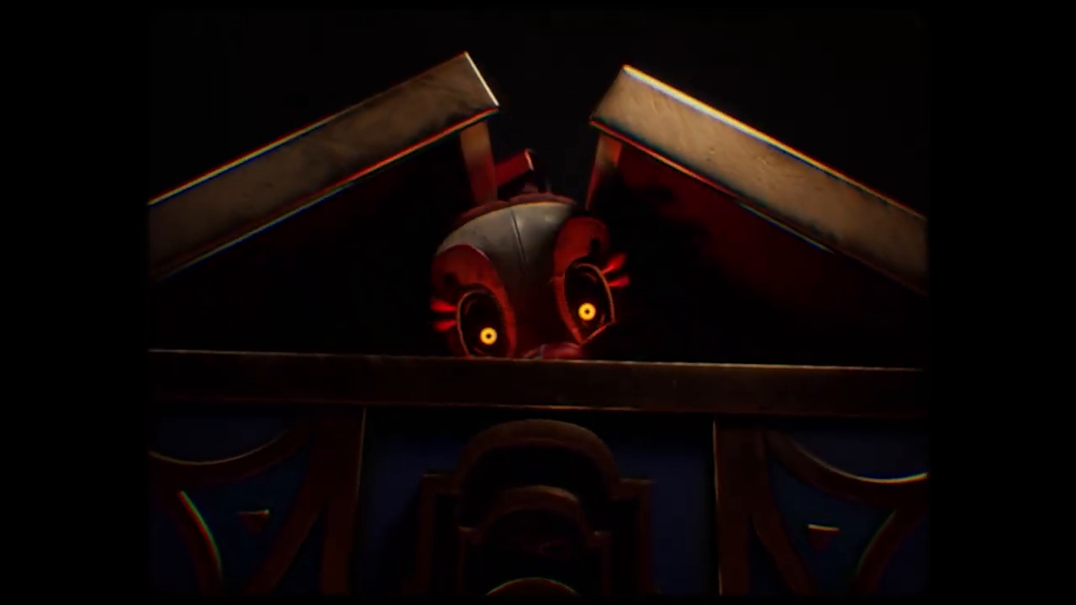